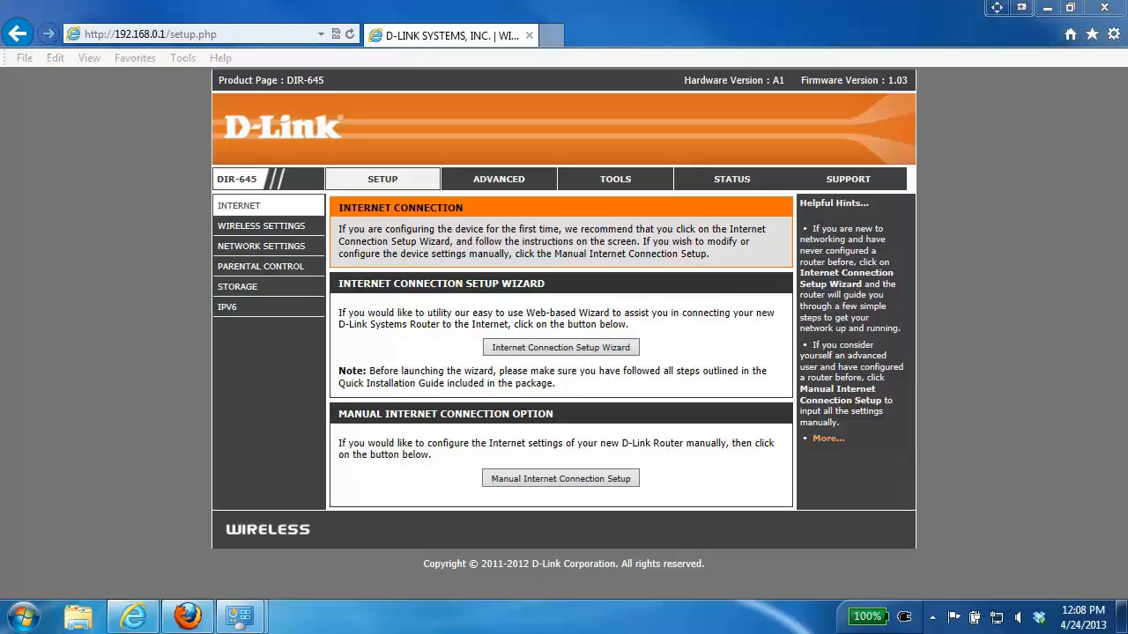
mouse_move(507, 307)
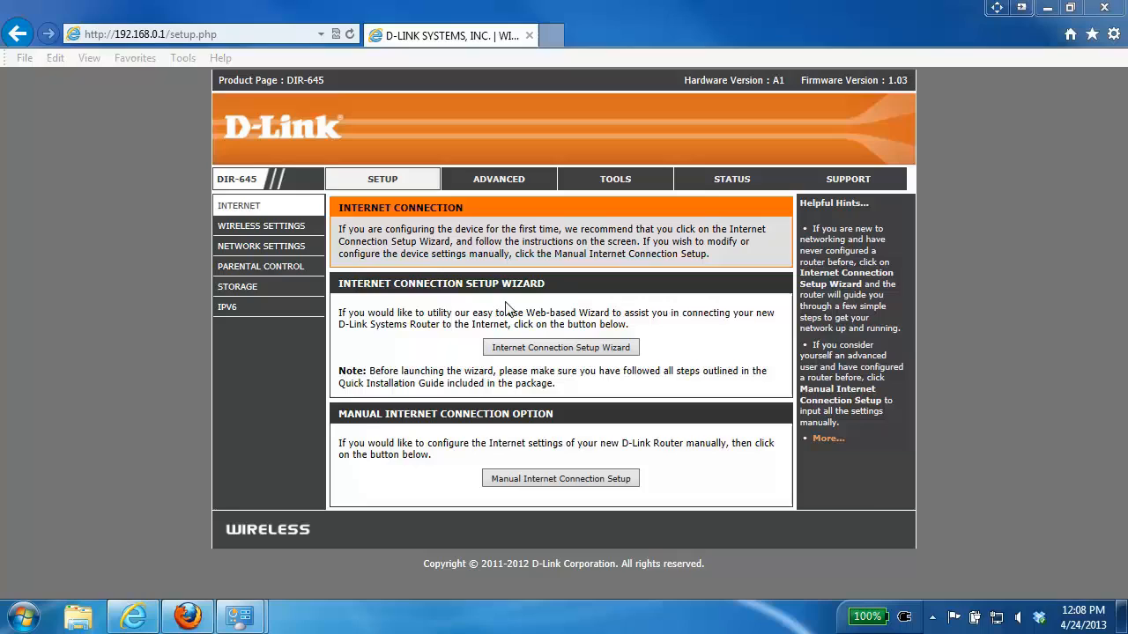
mouse_move(580, 285)
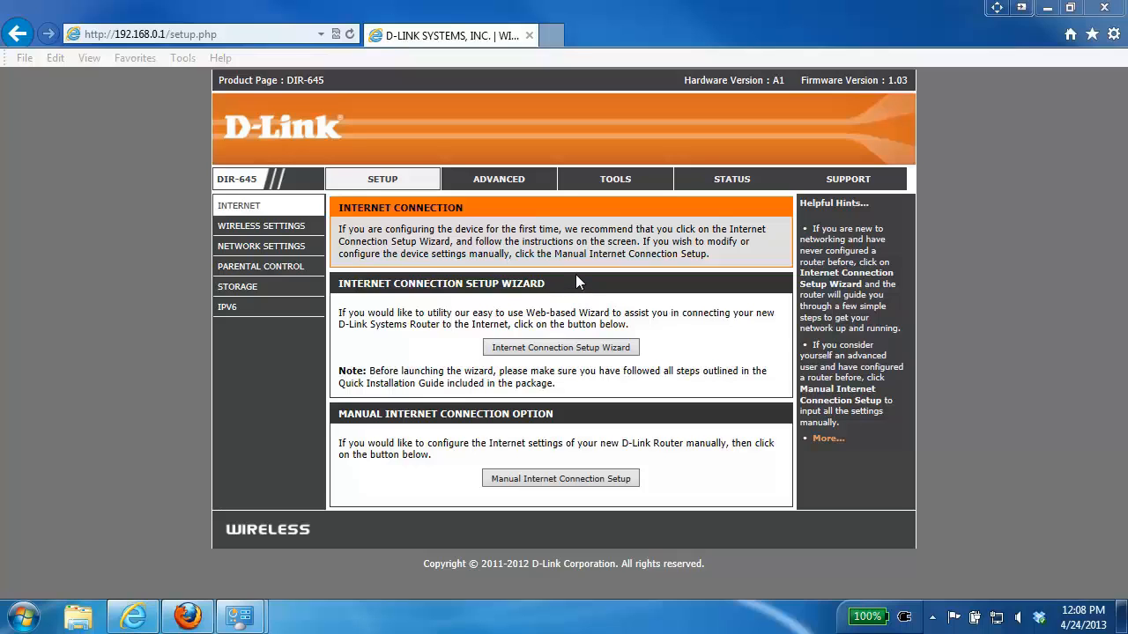
Step: Reach the Port Forwarding rules list under the Advanced settings
click(498, 179)
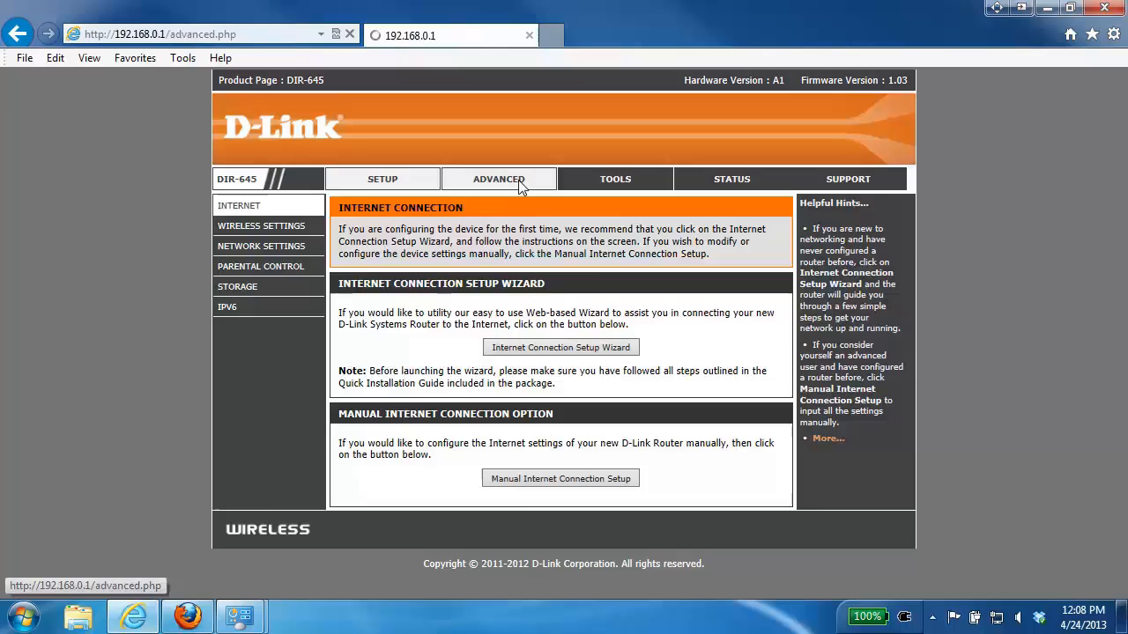
click(490, 180)
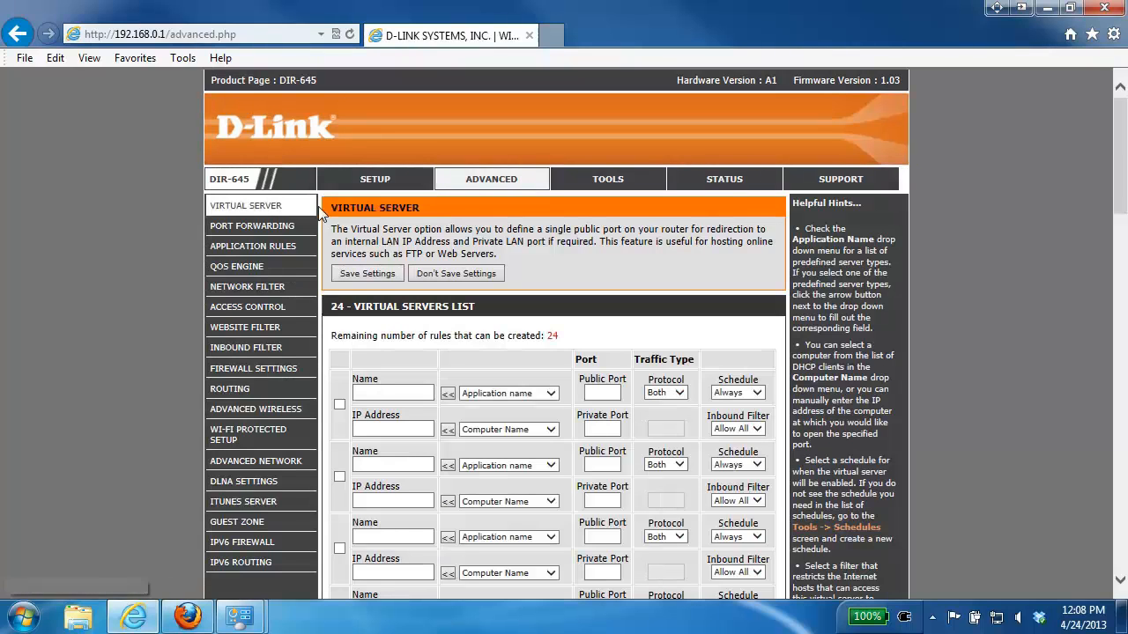
click(252, 225)
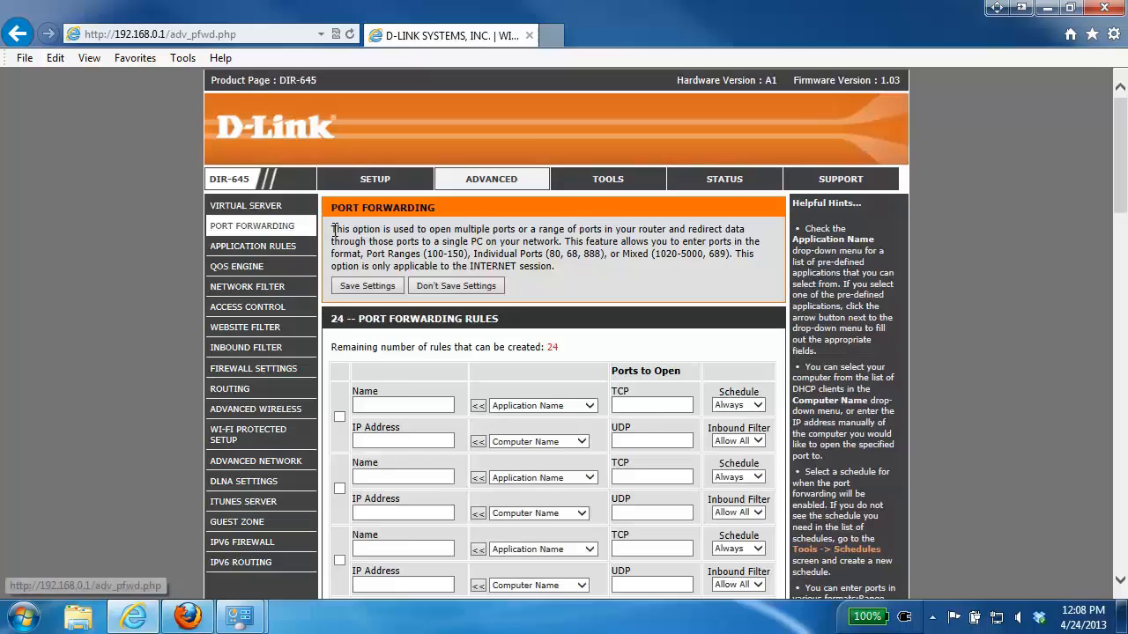
scroll(down, 3)
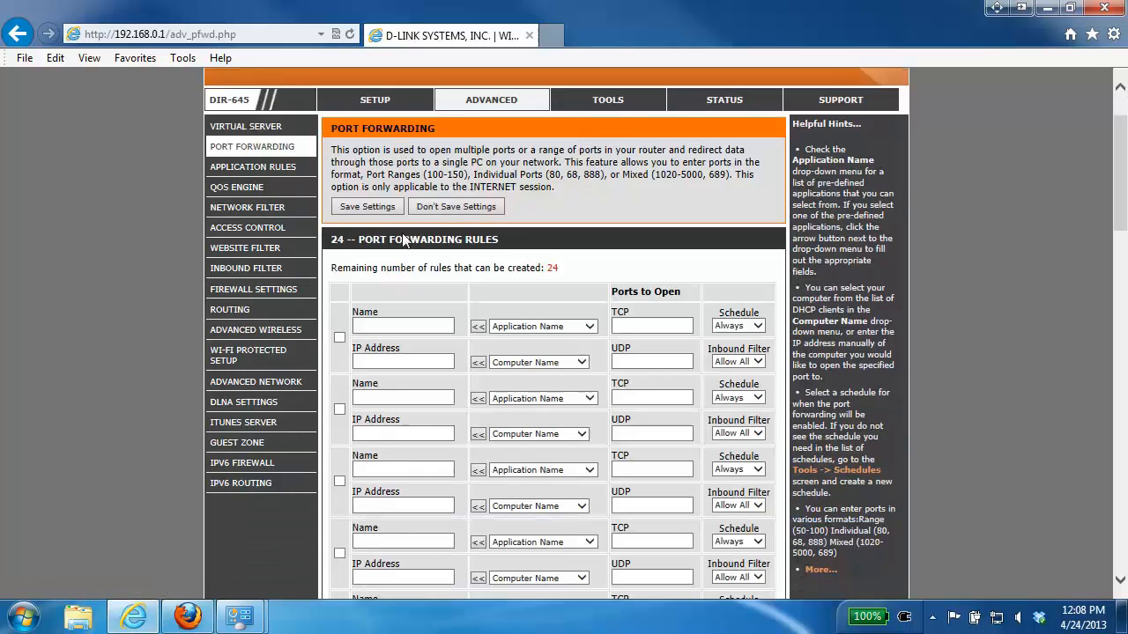
Step: Enable the first forwarding rule and name it 'Port Forwarding'
click(339, 338)
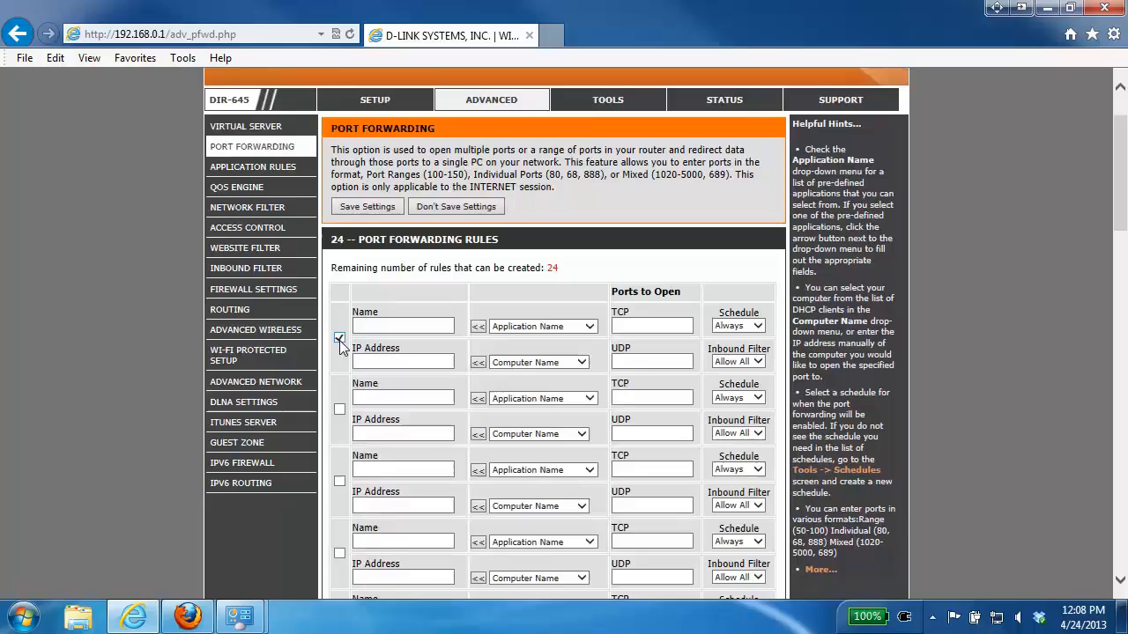
click(339, 338)
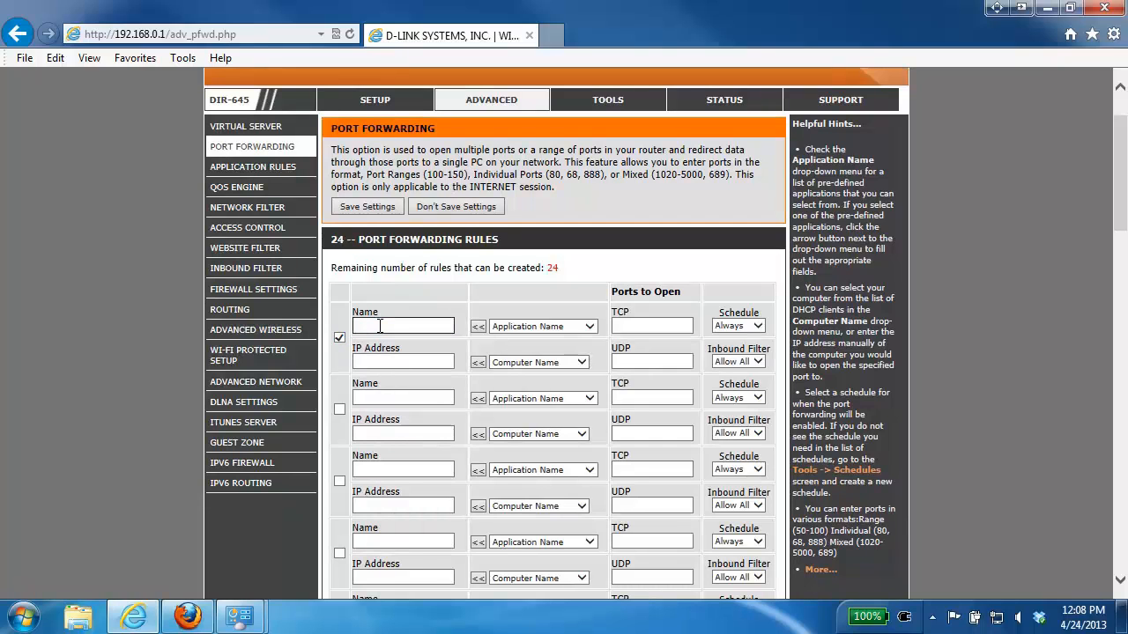
text(Port Fwarding)
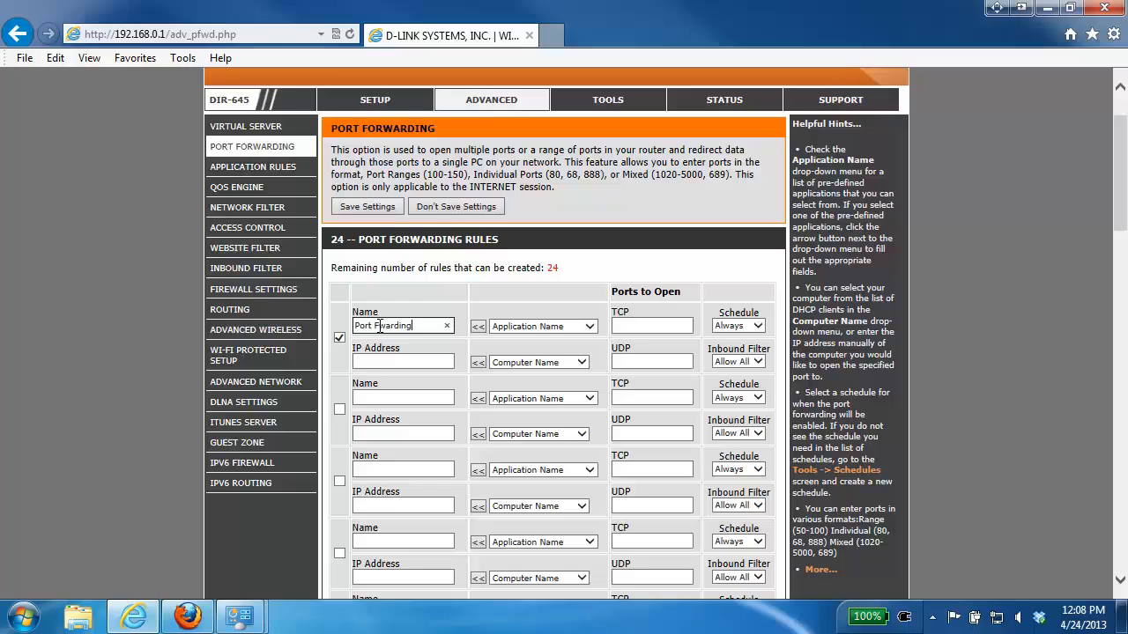
mouse_move(395, 326)
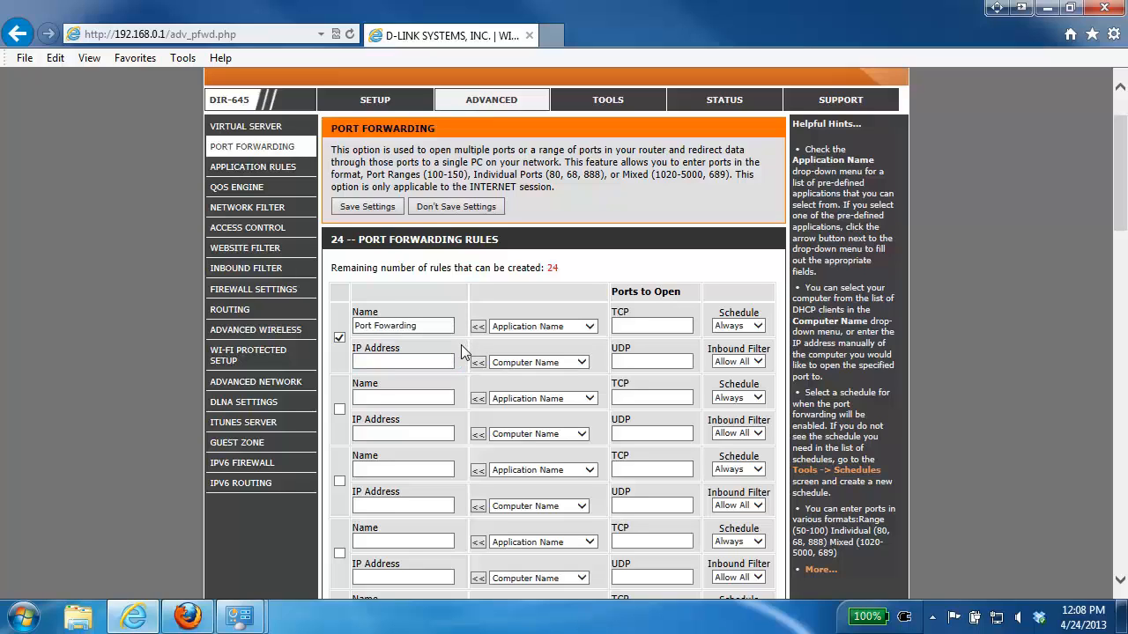
Step: Fill the first rule's IP address with 192.168.0.100 from the known computers list
click(401, 361)
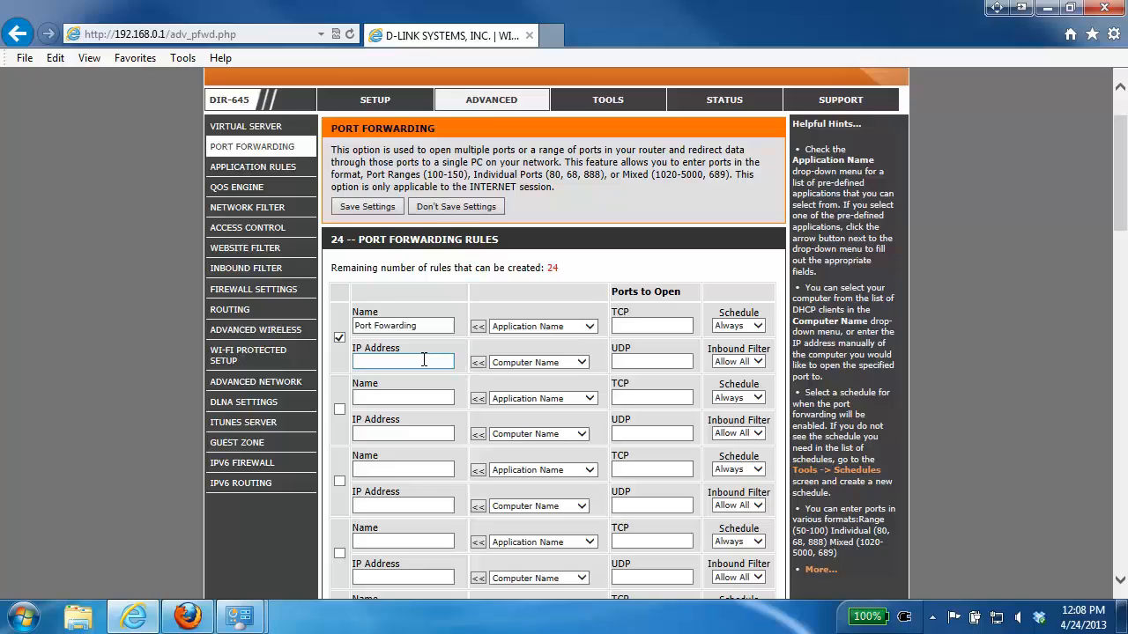
click(402, 362)
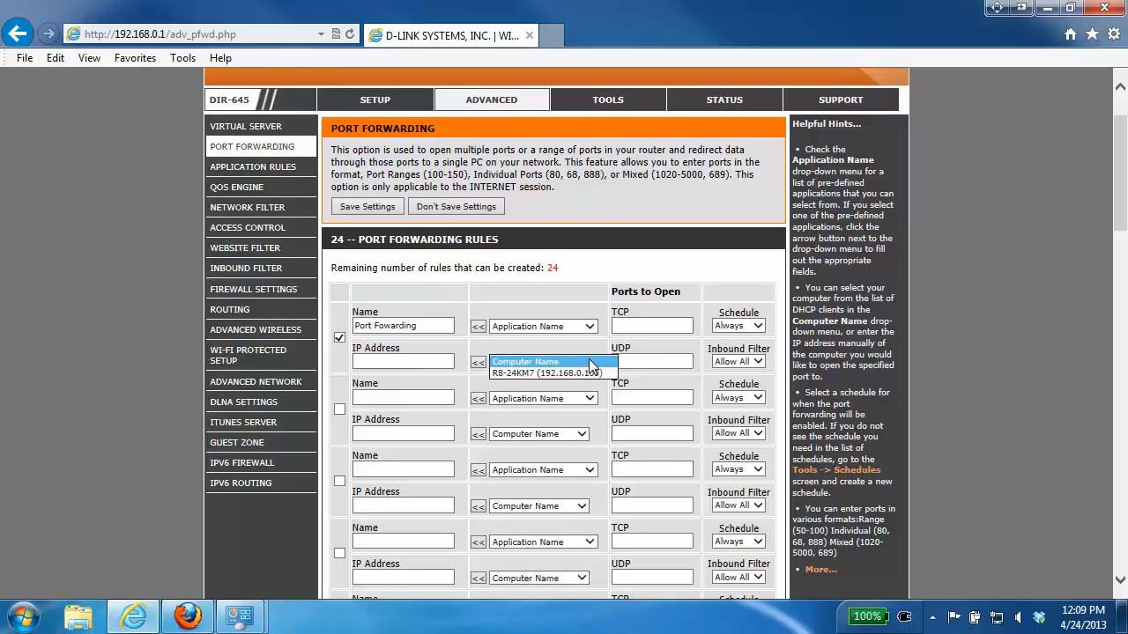
click(542, 372)
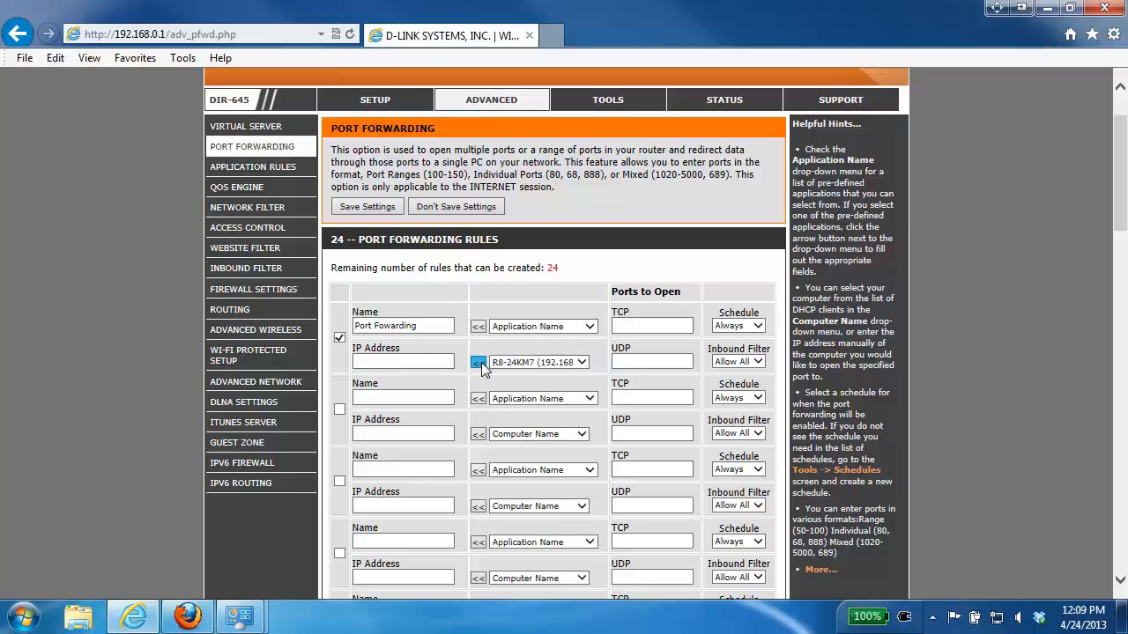
click(478, 363)
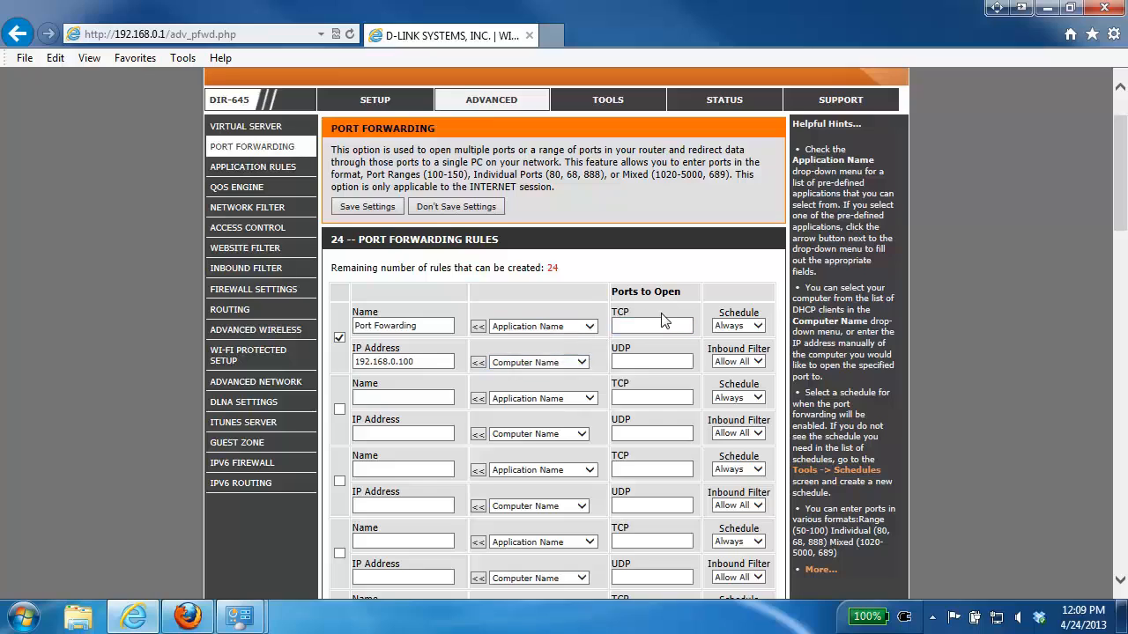
mouse_move(696, 344)
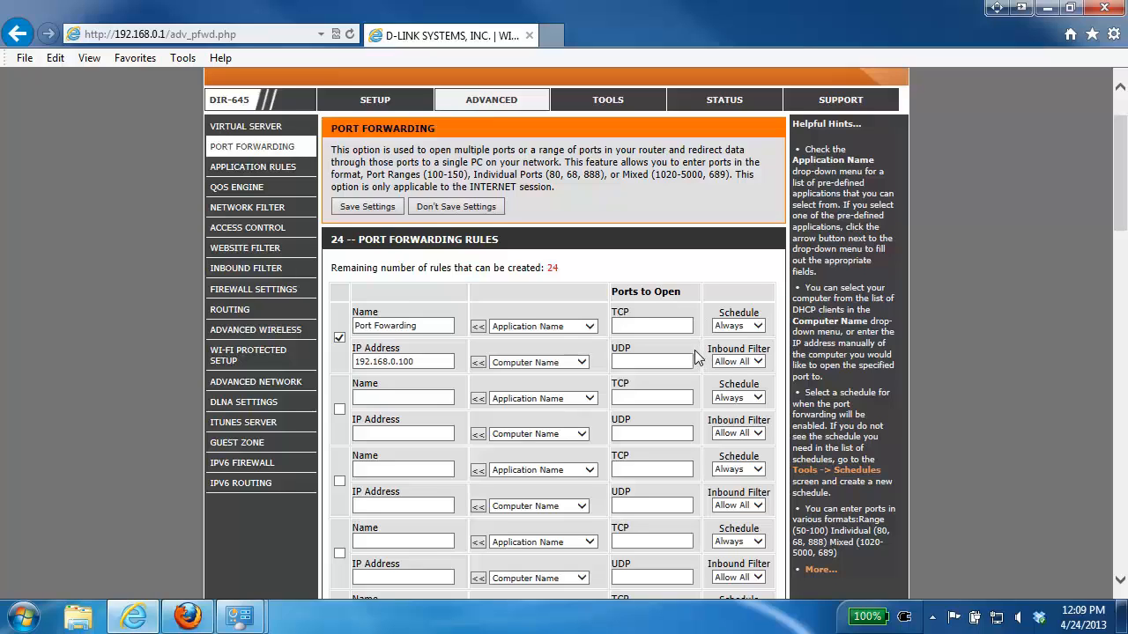
mouse_move(696, 350)
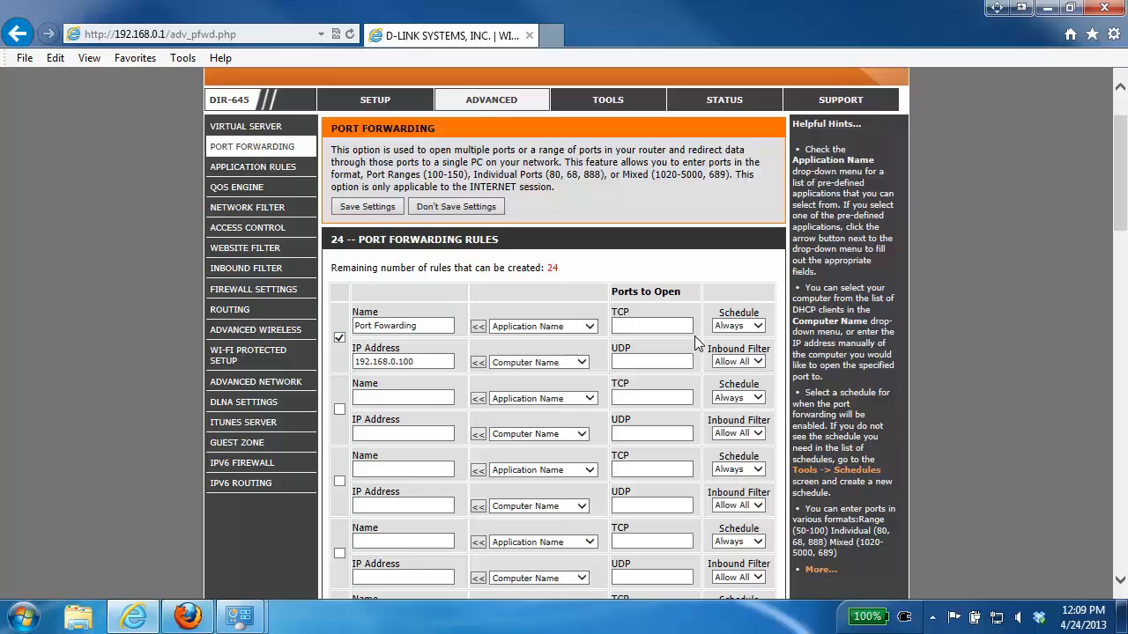
mouse_move(668, 343)
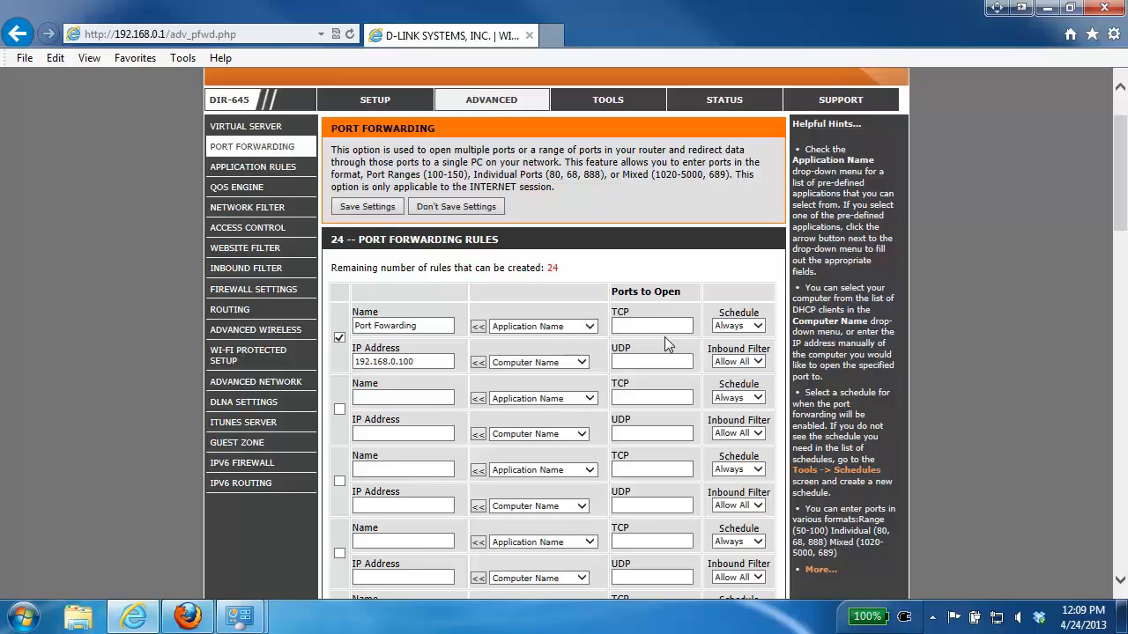
Step: Enter ports 100-5000 in both the TCP and UDP fields of the first rule
text(100-)
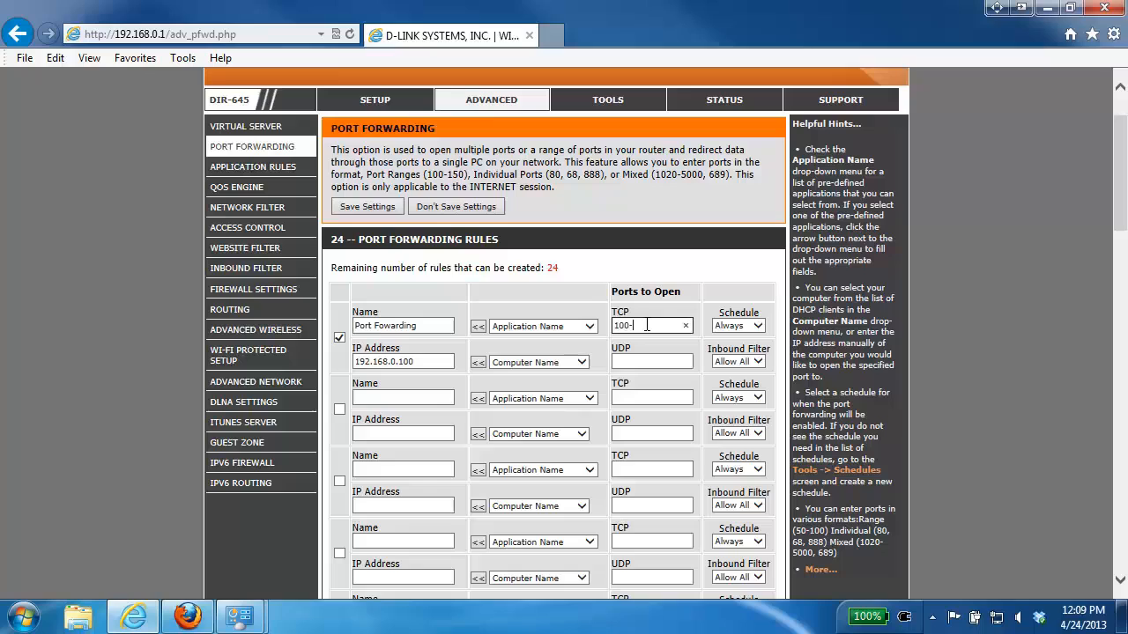
text(5000)
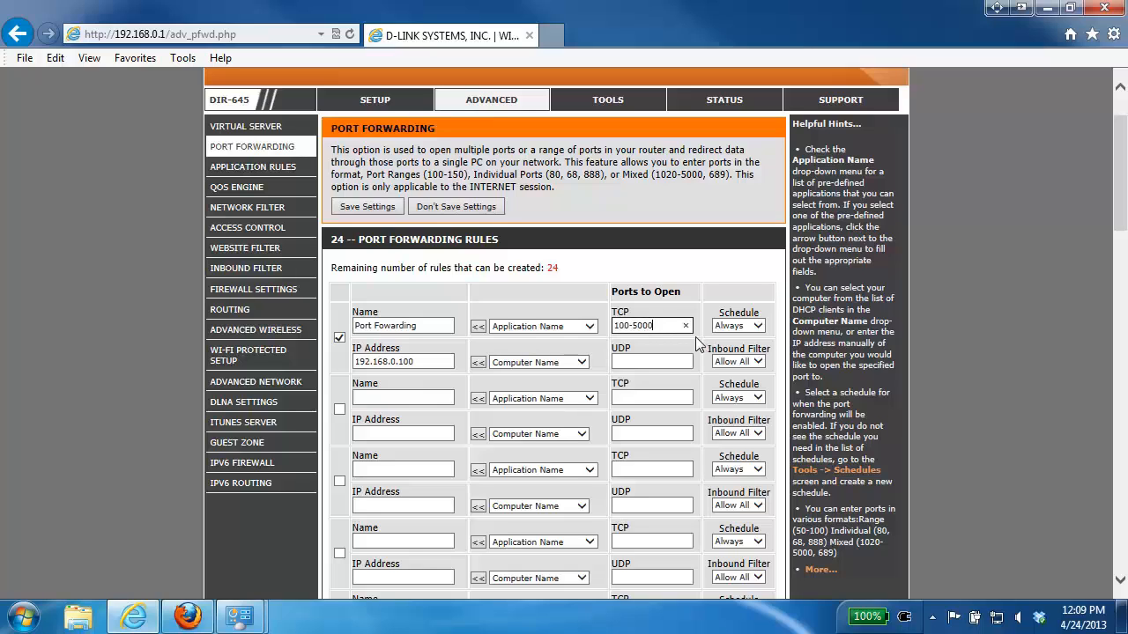
mouse_move(687, 349)
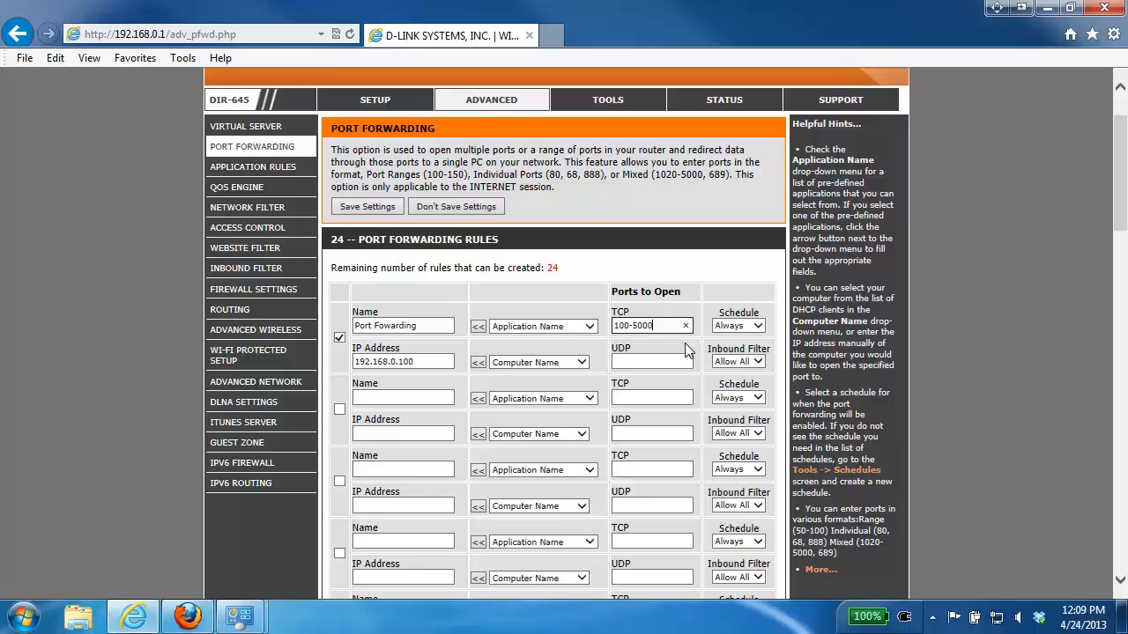
text(10)
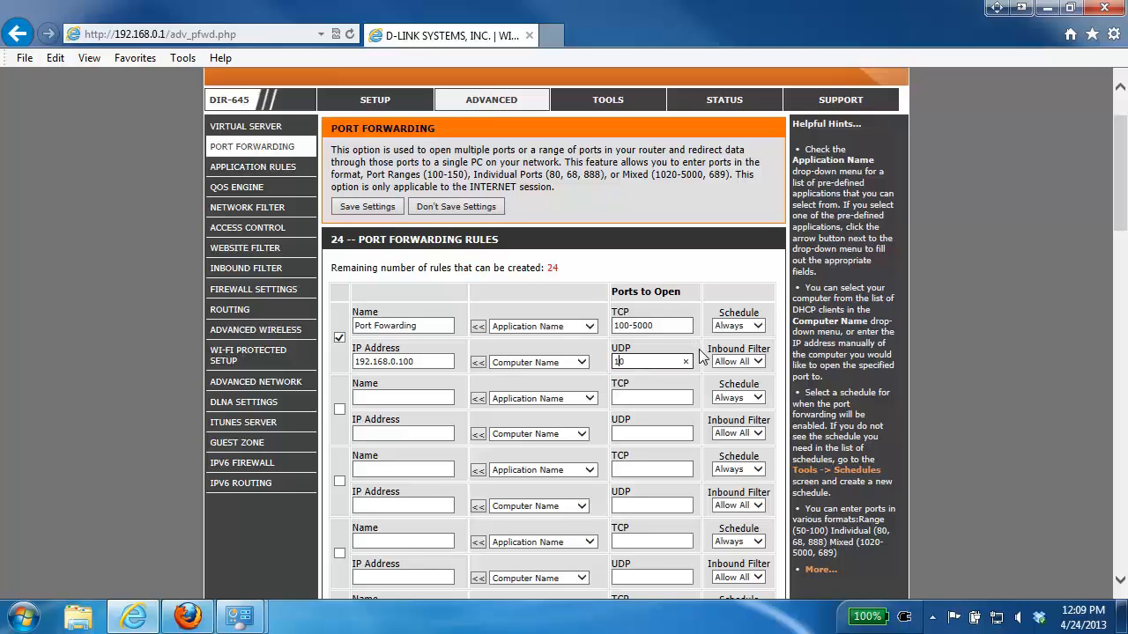
text(100-5000)
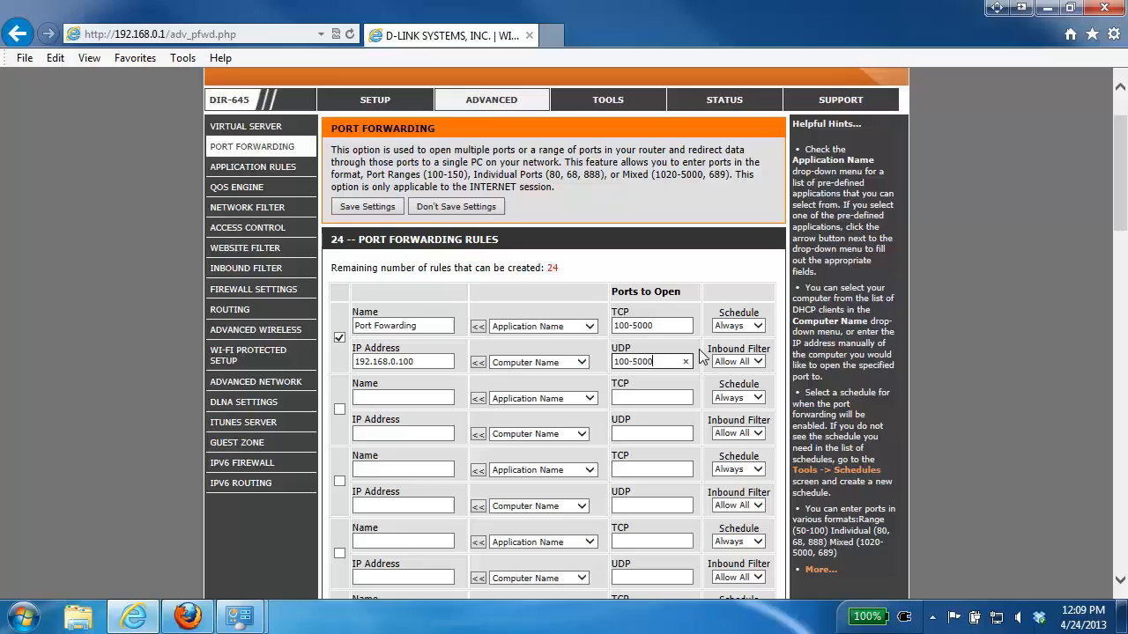